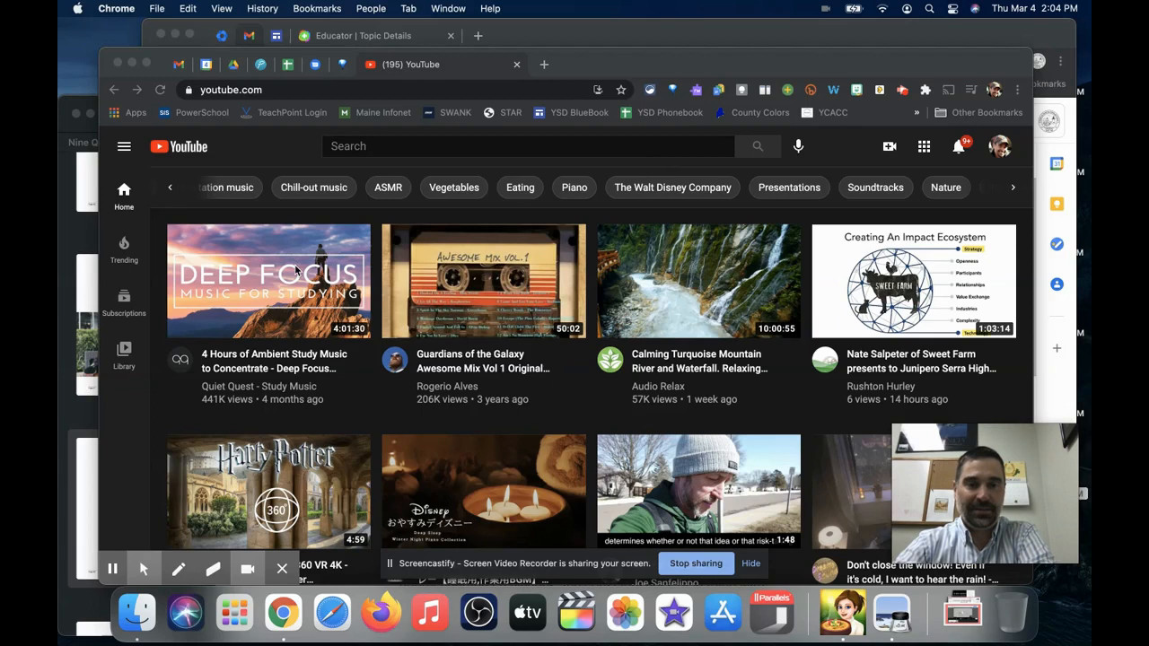
Open the 'Deep Focus – Music for Studying' ambient study music video from the home feed
{"action": "left_click", "coordinate": [268, 281]}
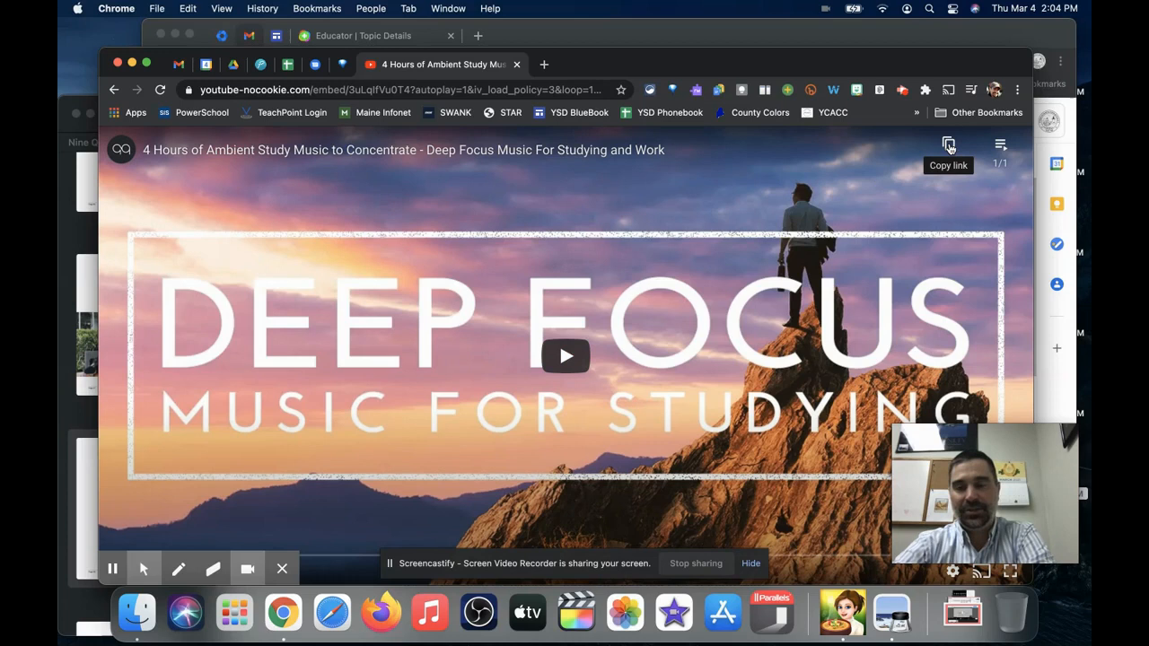
{"action": "mouse_move", "coordinate": [745, 271]}
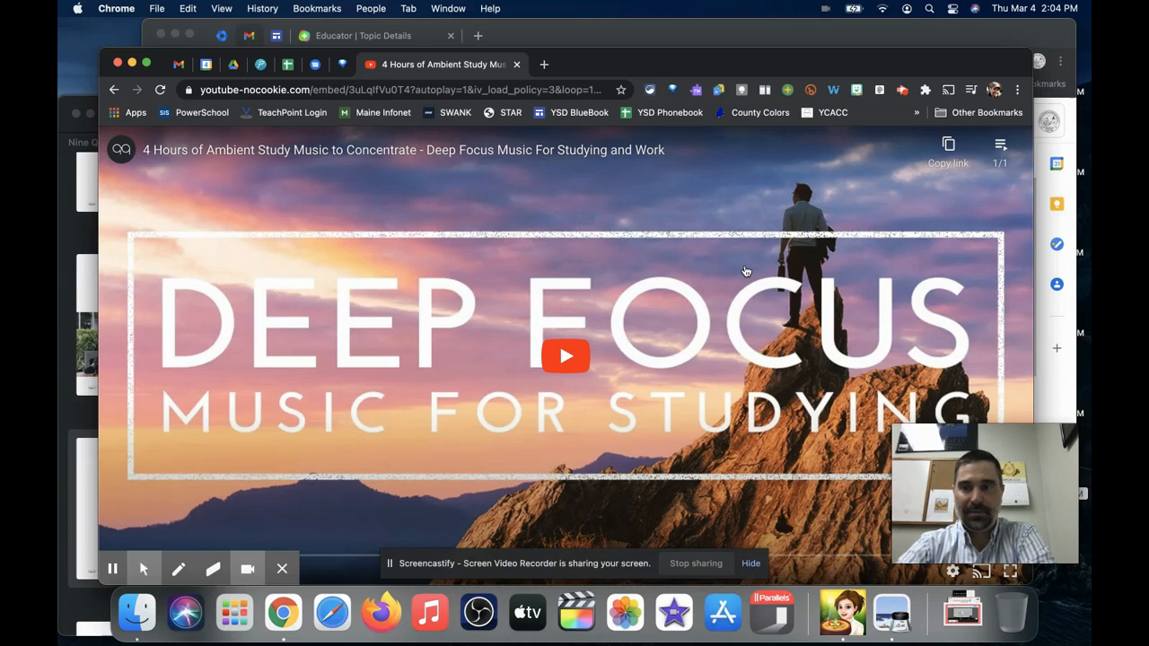